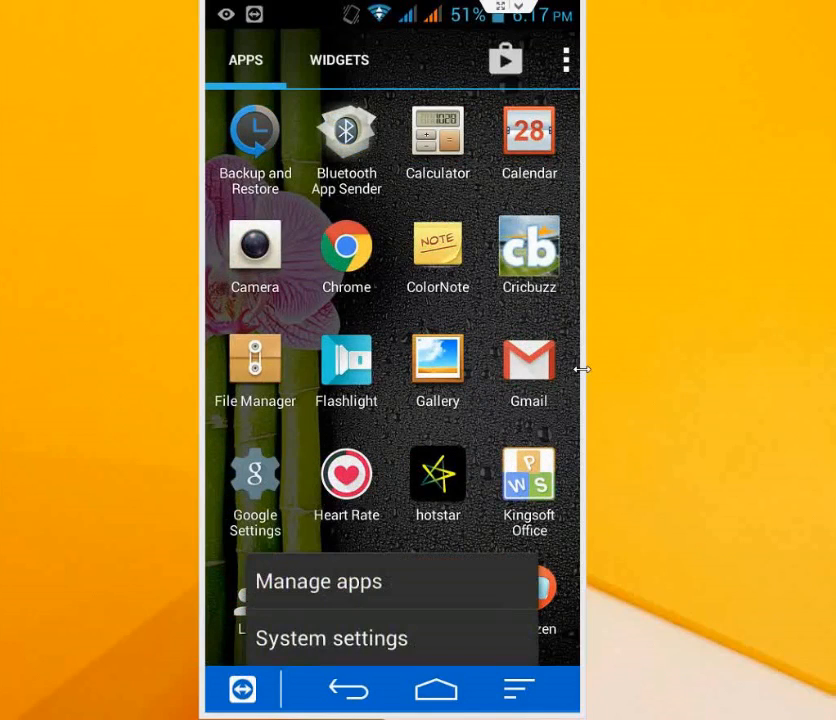
# Reach the Accounts section of the phone's system settings
pyautogui.click(332, 638)
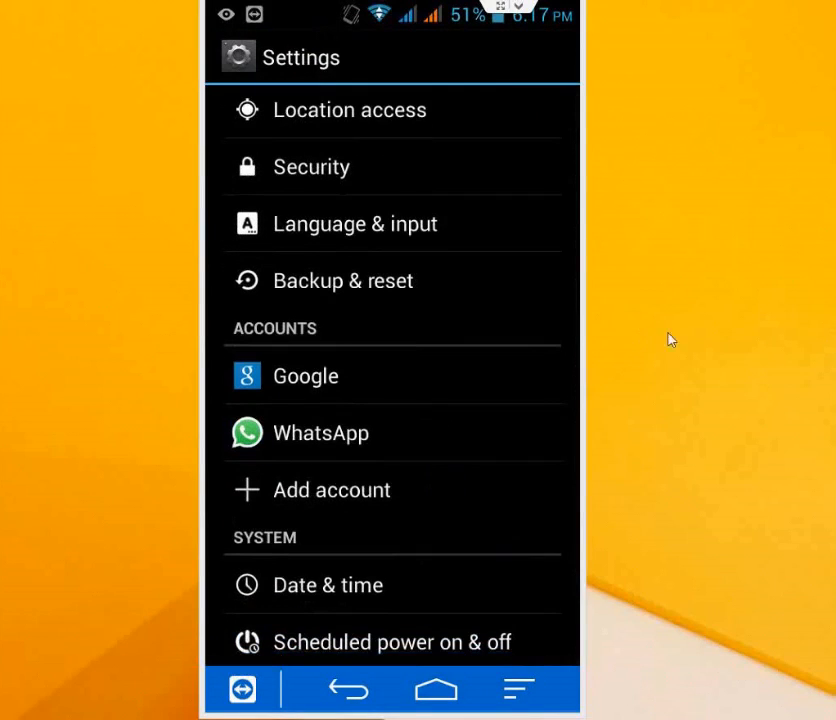
pyautogui.click(344, 490)
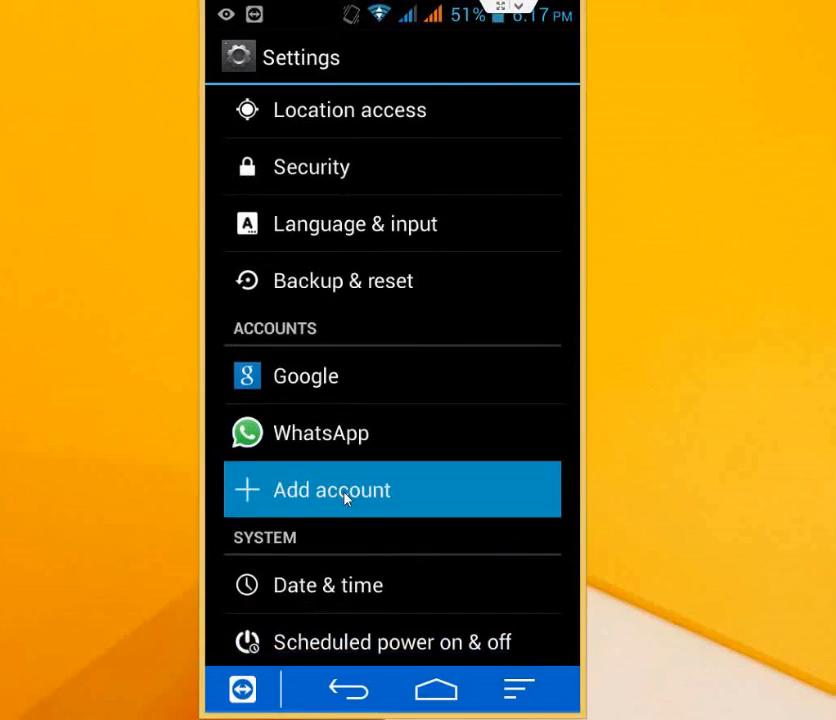
# Add a Google account and choose Existing to reach the empty sign-in form
pyautogui.click(344, 488)
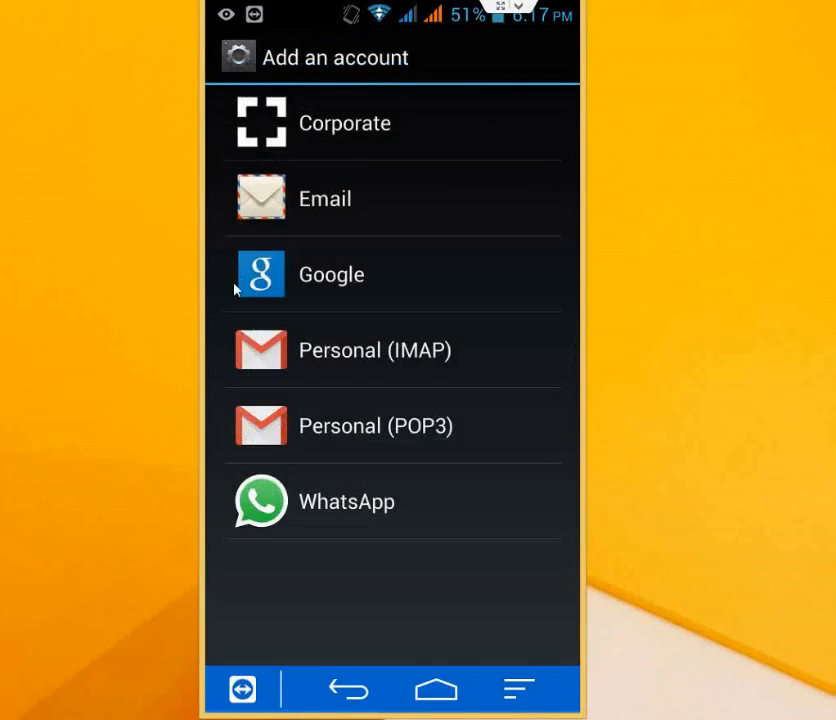
pyautogui.moveTo(282, 280)
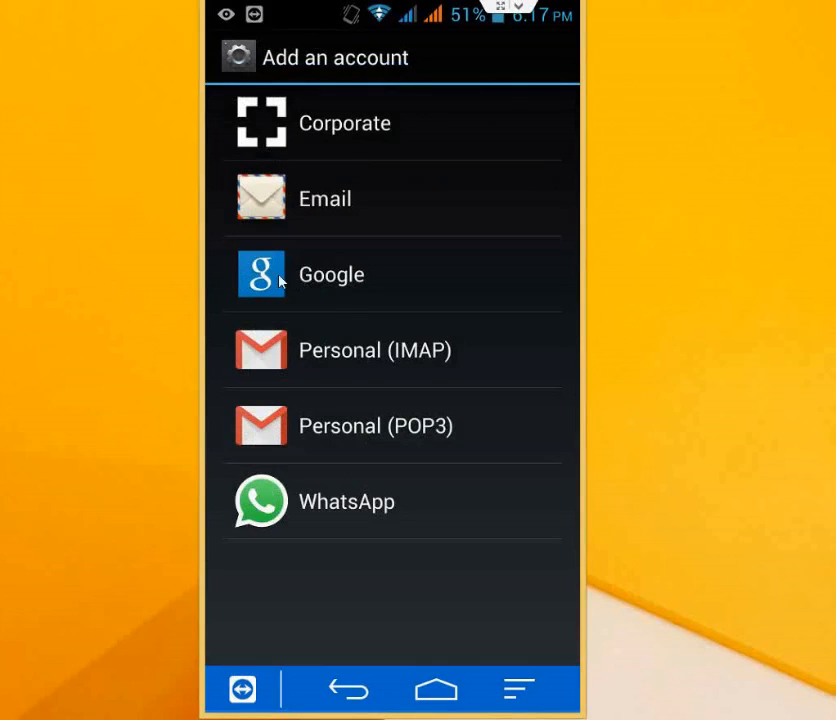
pyautogui.moveTo(350, 280)
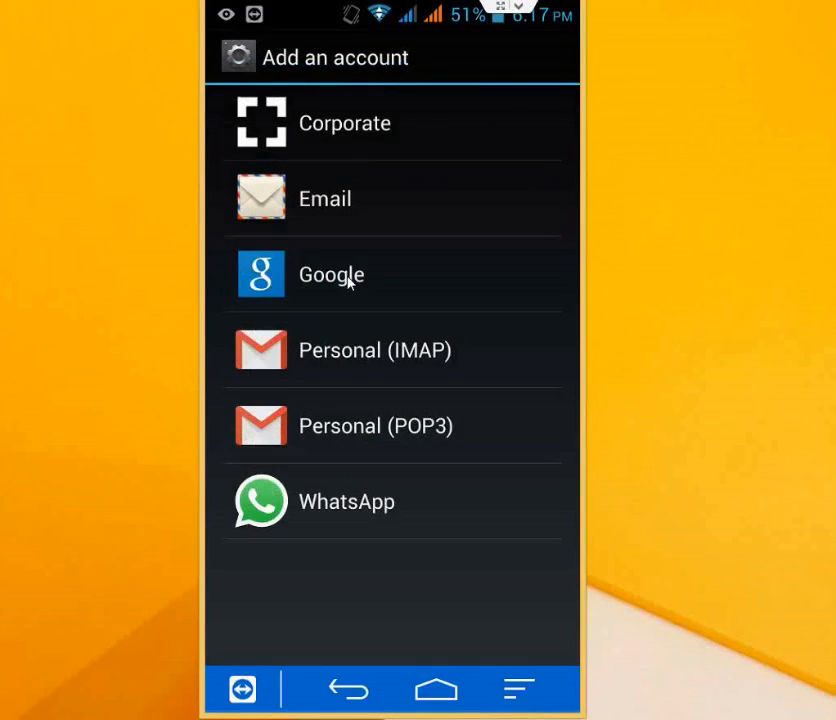
pyautogui.click(332, 274)
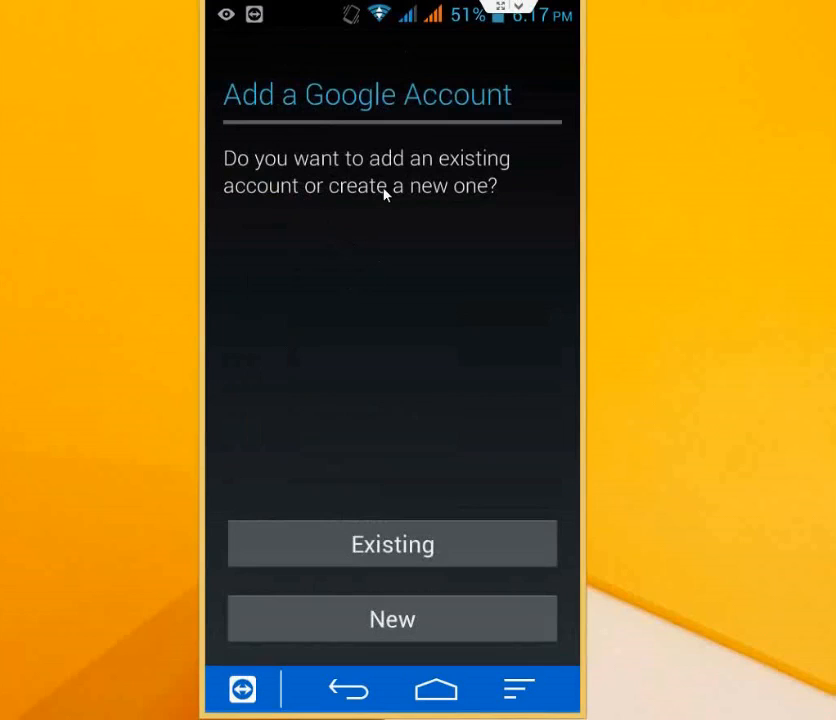
pyautogui.moveTo(332, 200)
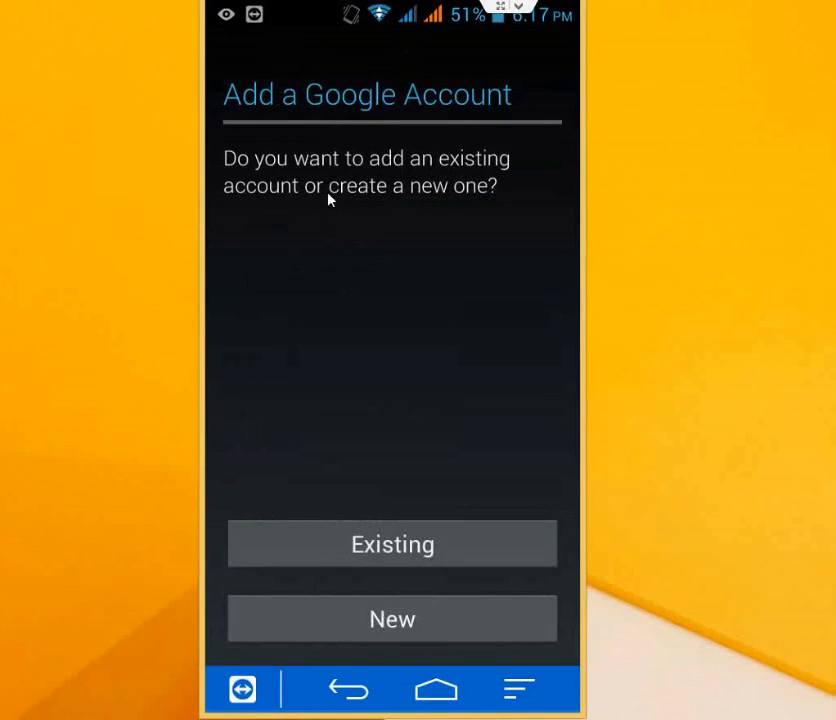
pyautogui.moveTo(434, 198)
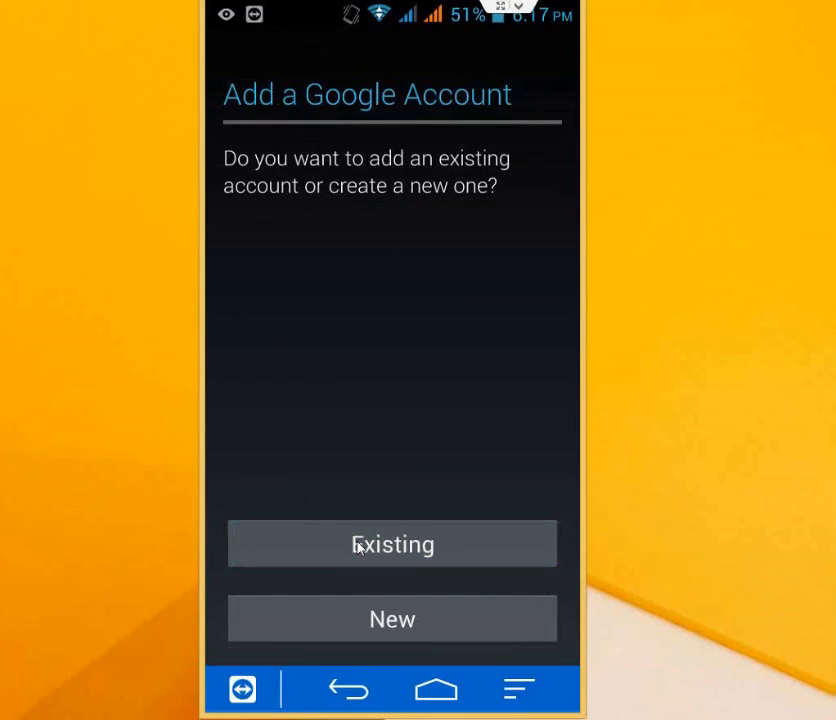
pyautogui.click(392, 544)
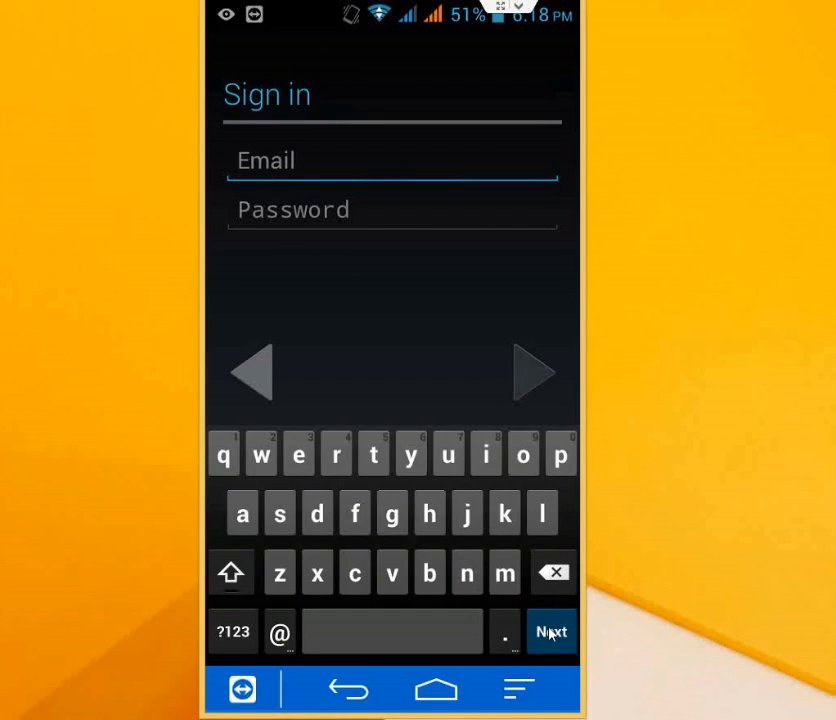
# Show Gmail's navigation drawer with the signed-in account and inbox labels
pyautogui.click(556, 632)
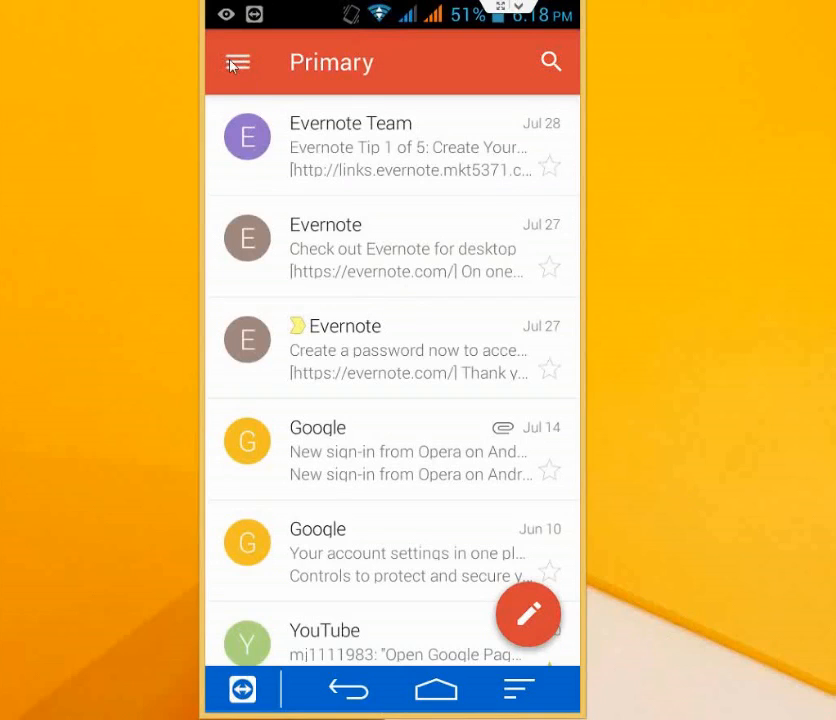
pyautogui.click(236, 62)
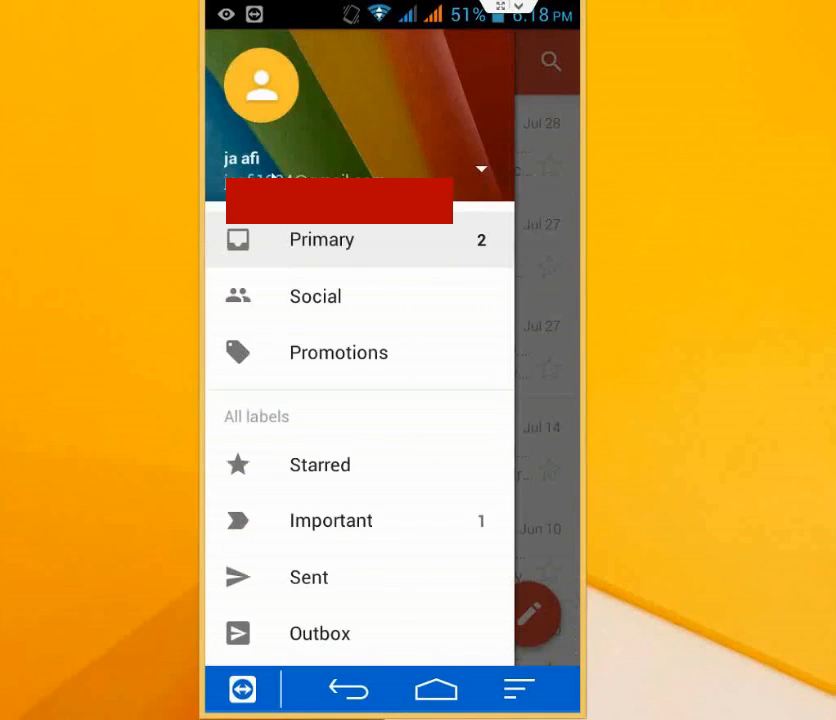
pyautogui.moveTo(482, 172)
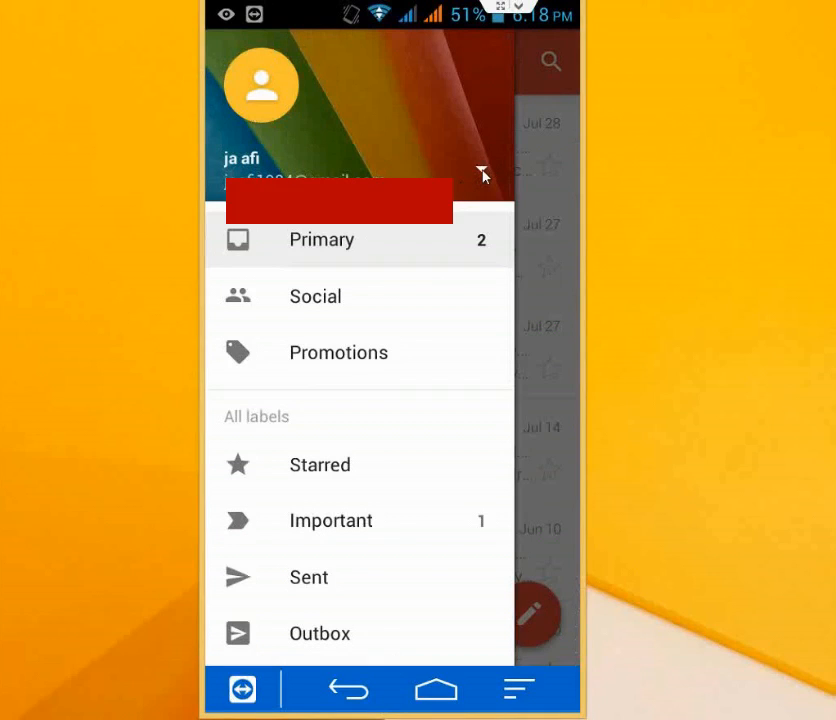
pyautogui.click(482, 172)
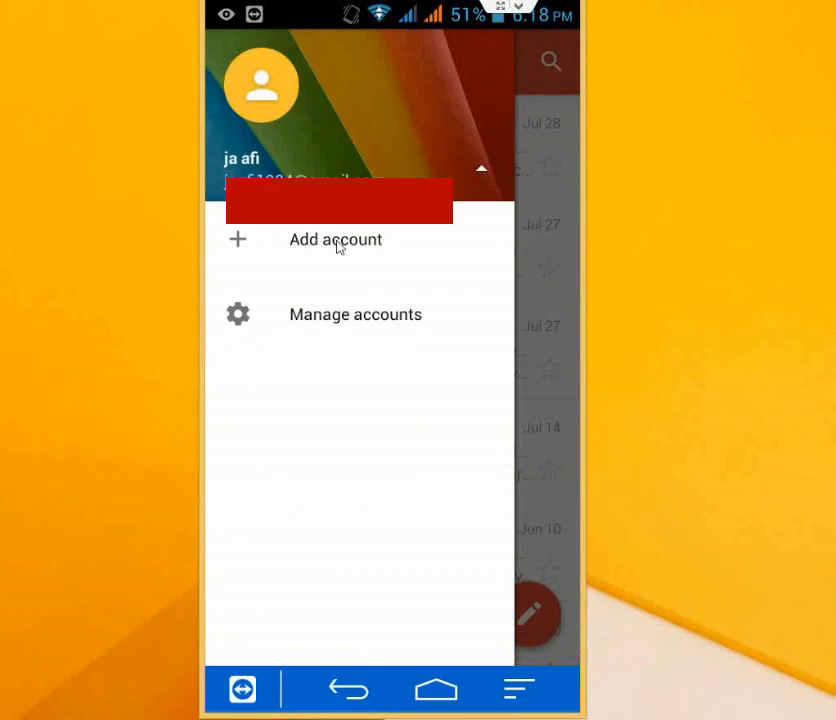
pyautogui.click(336, 240)
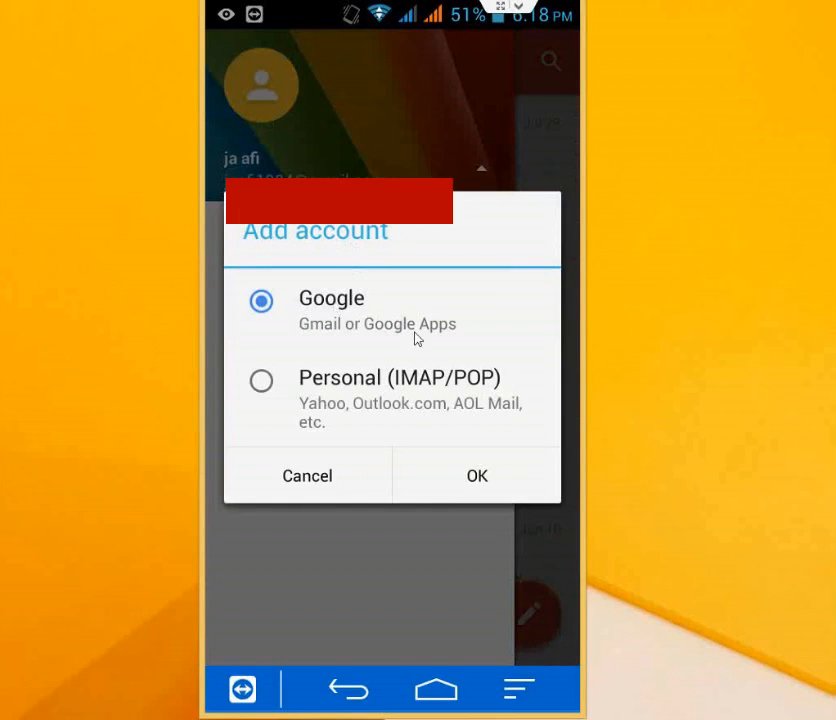
pyautogui.click(476, 476)
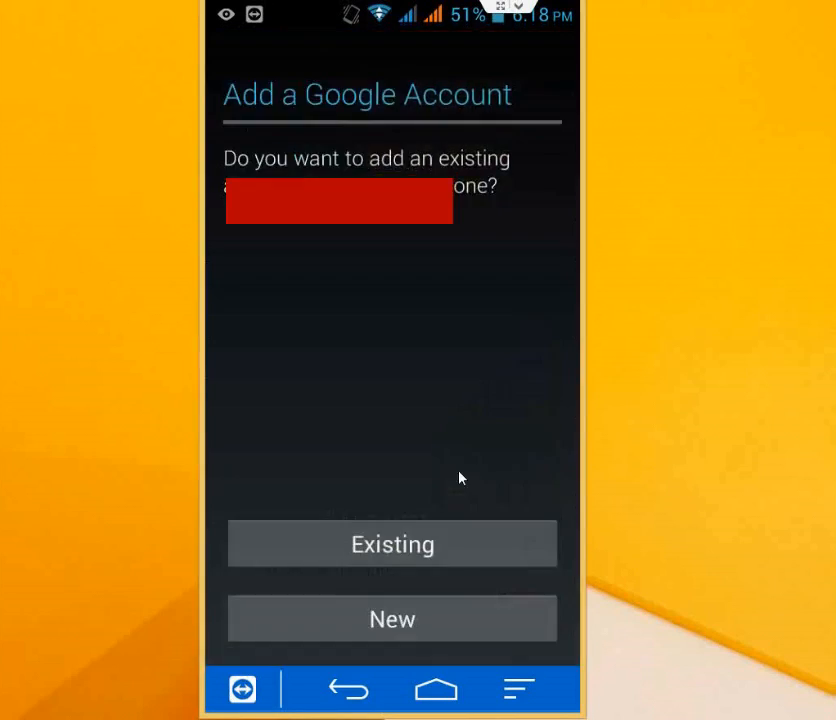
pyautogui.moveTo(416, 584)
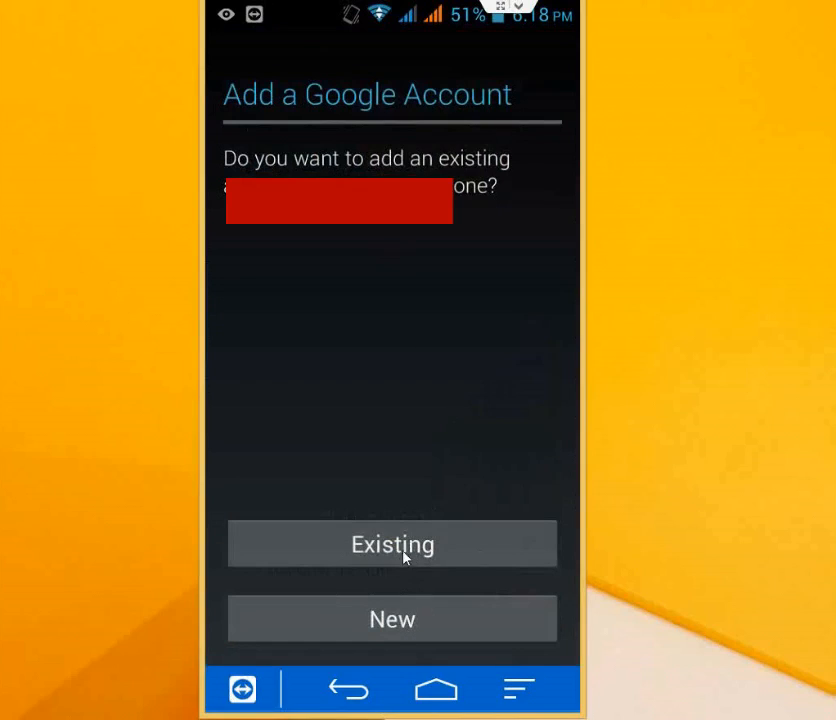
pyautogui.moveTo(380, 628)
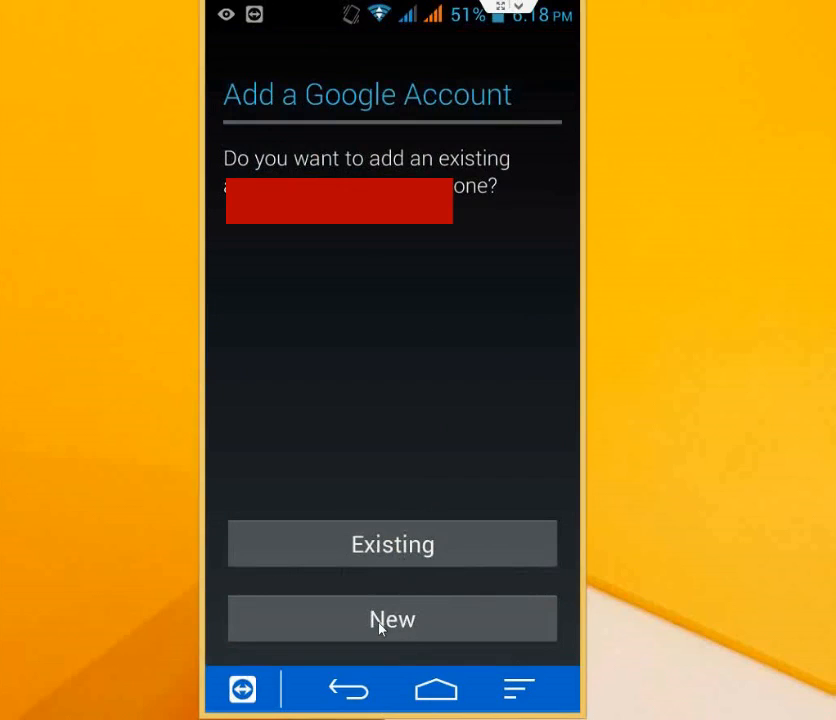
pyautogui.moveTo(414, 524)
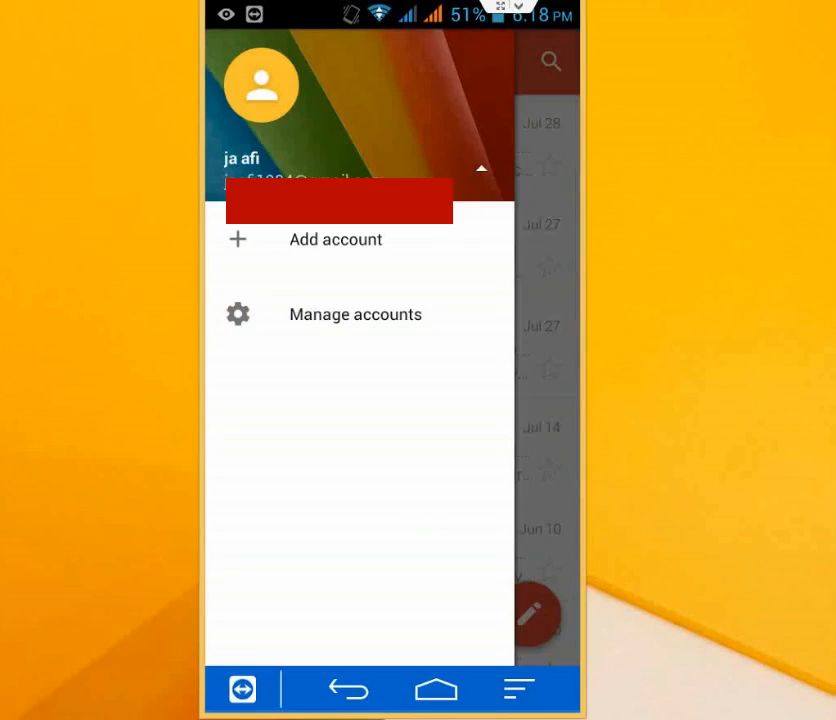
pyautogui.moveTo(304, 178)
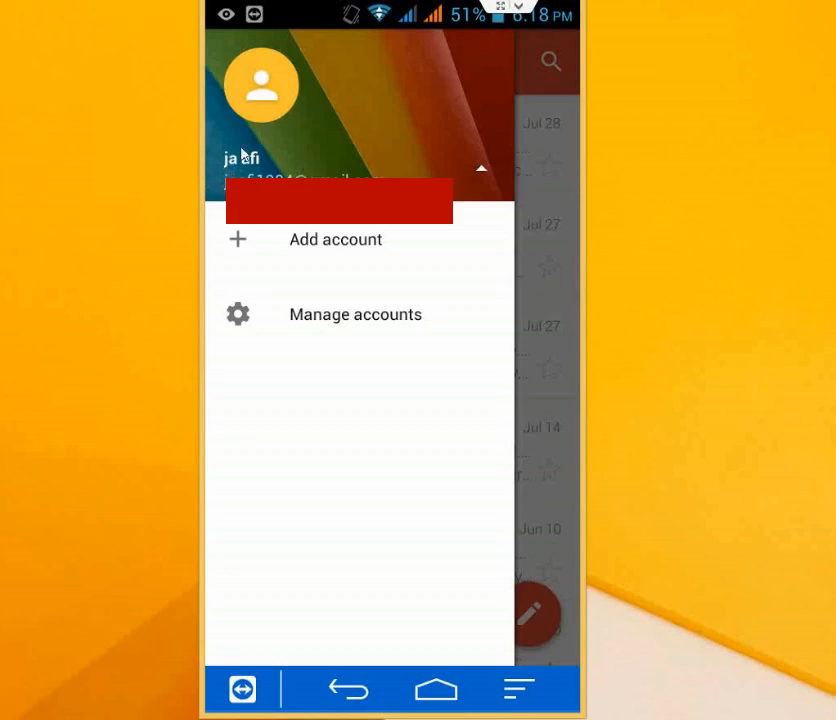
pyautogui.moveTo(262, 172)
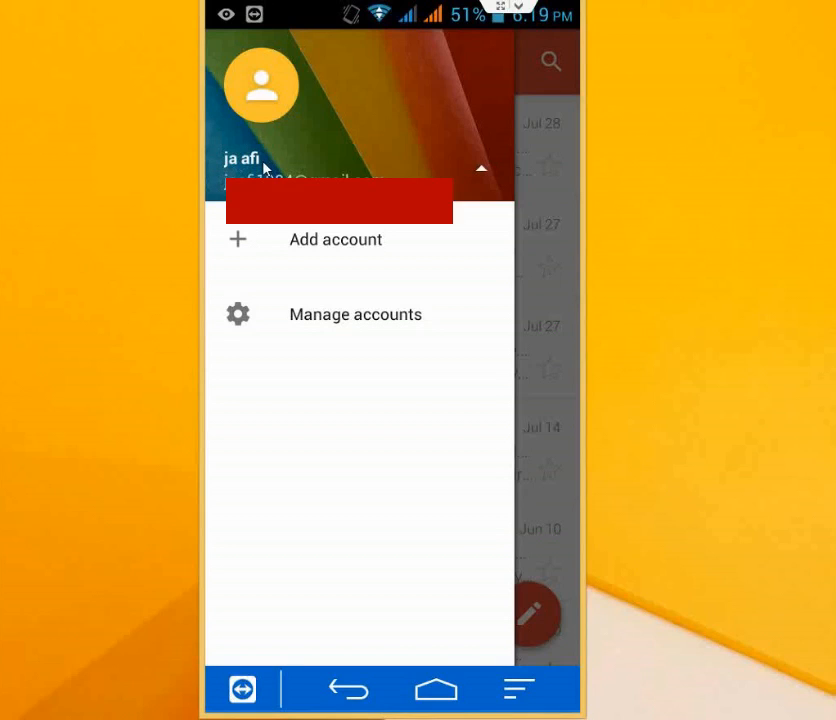